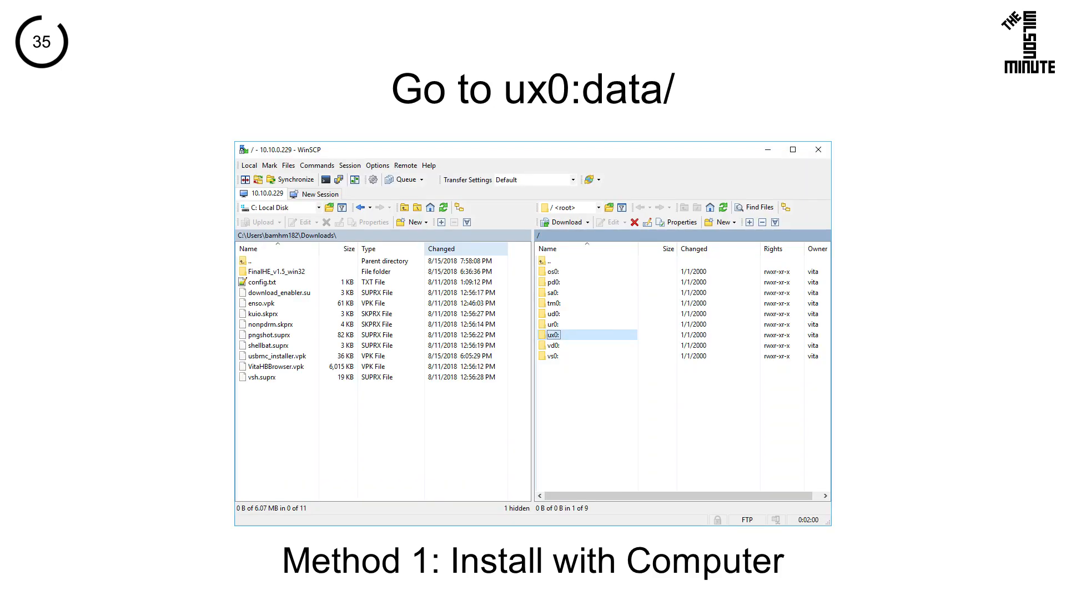
Open ux0: on the Vita in WinSCP, then confirm installing VitaHBBrowser.vpk in VitaShell.
{"action": "double_click", "coordinate": [553, 335]}
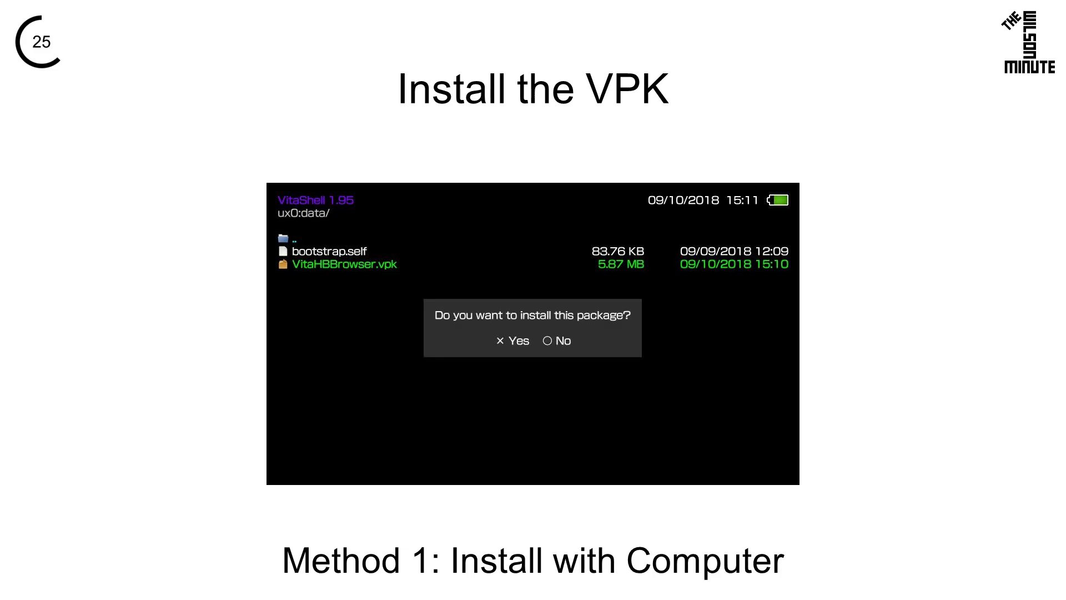
{"action": "left_click", "coordinate": [512, 340]}
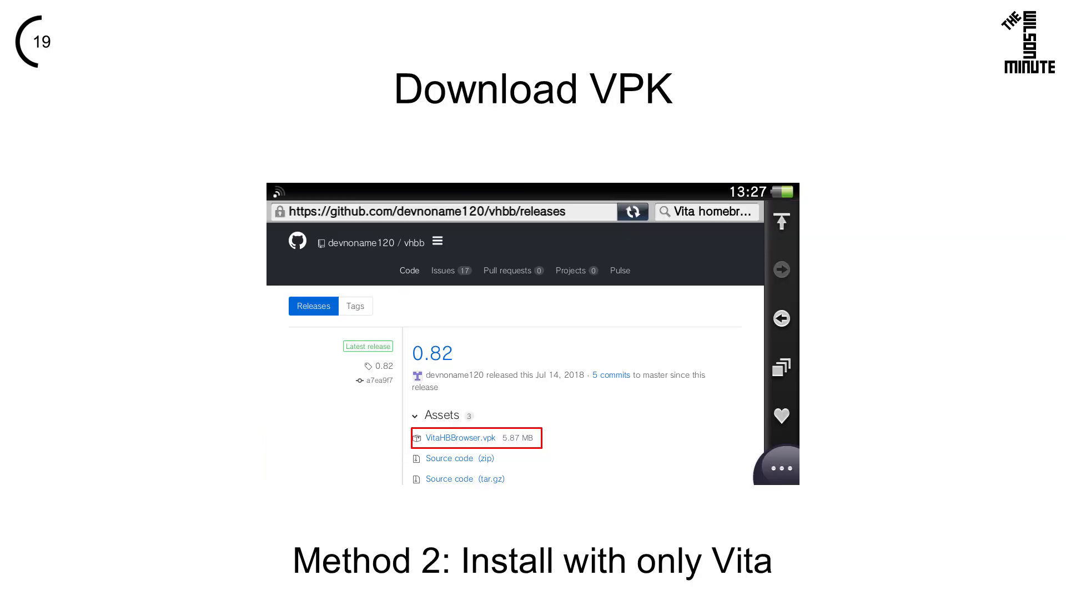
Download the VitaHBBrowser.vpk release asset and save it in the Vita browser.
{"action": "left_click", "coordinate": [459, 438]}
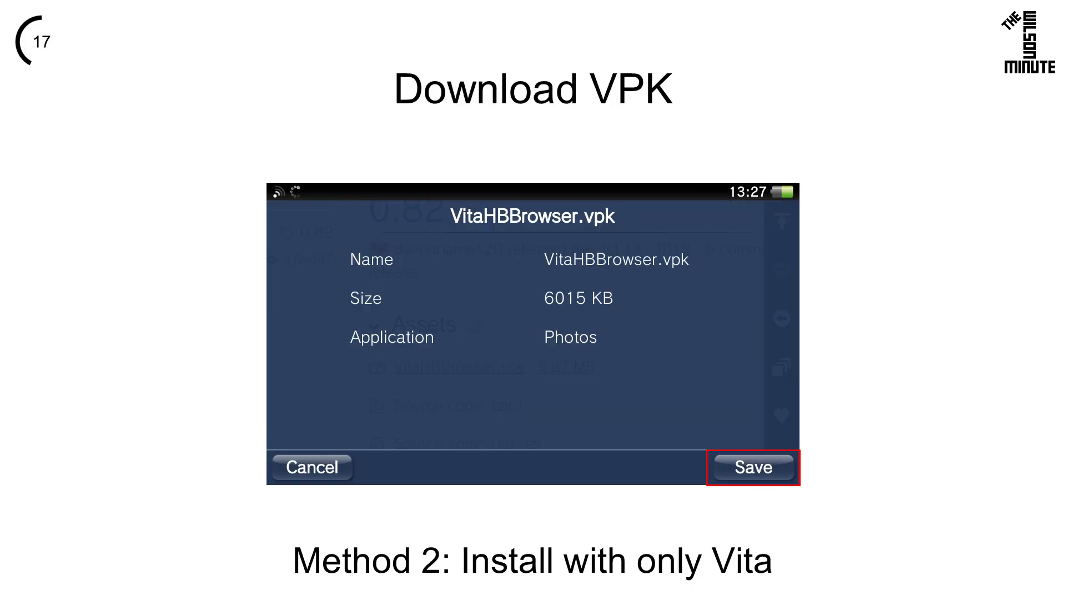
{"action": "left_click", "coordinate": [753, 468]}
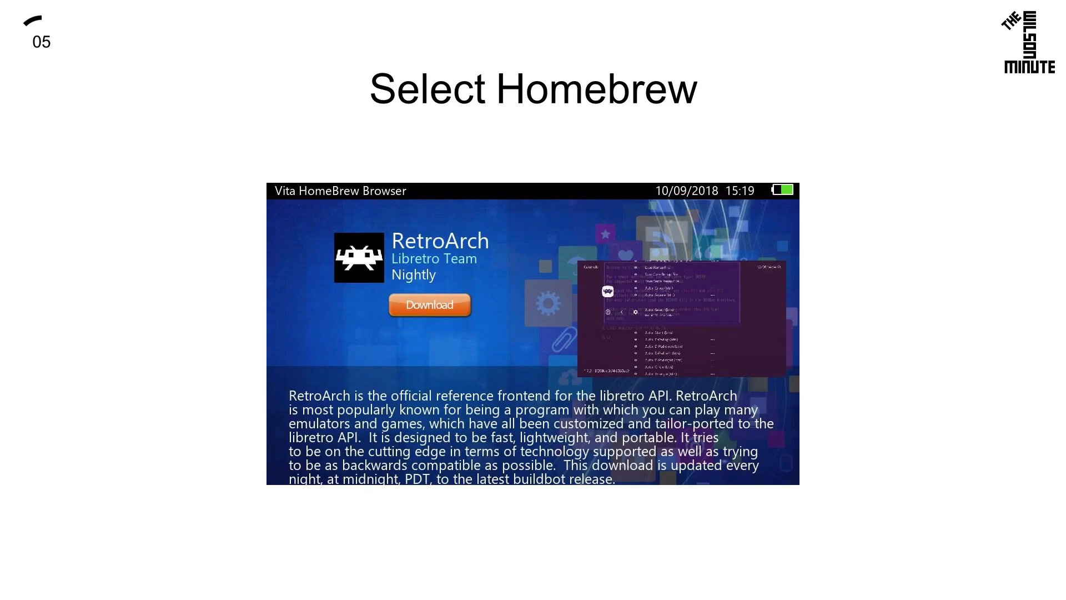
Start downloading RetroArch from its Vita HomeBrew Browser page.
{"action": "left_click", "coordinate": [428, 305]}
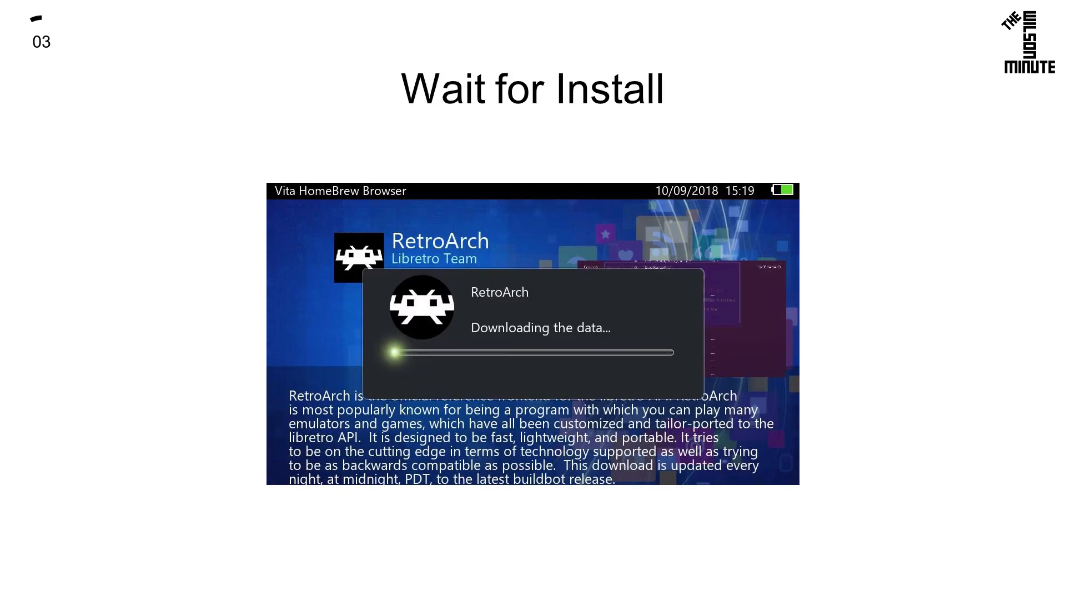